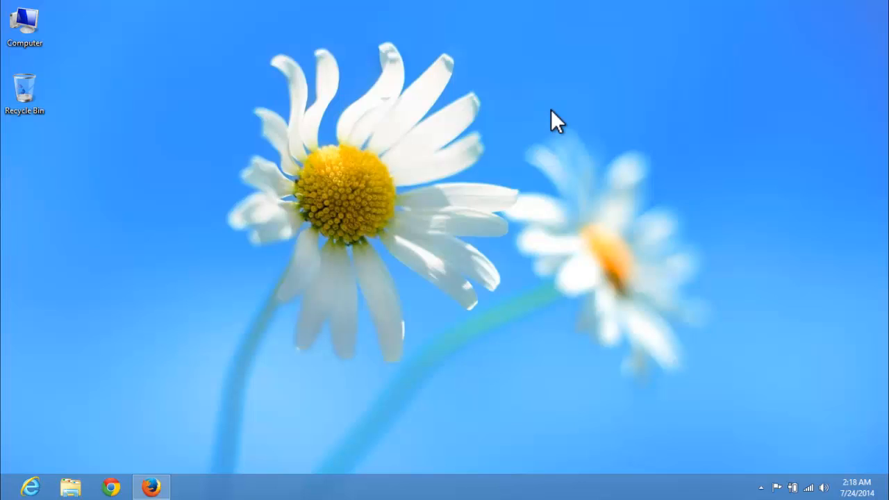
mouse_move(206, 489)
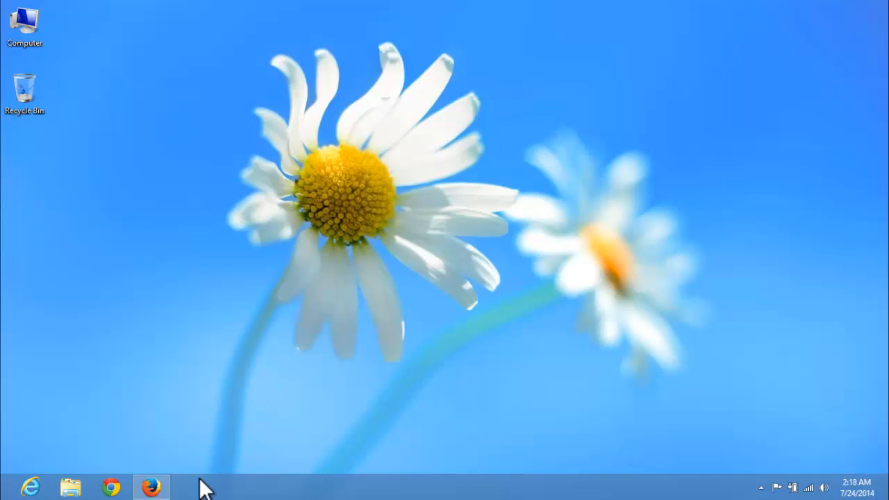
Launch Firefox from the taskbar, landing on the Google home page.
left_click(152, 486)
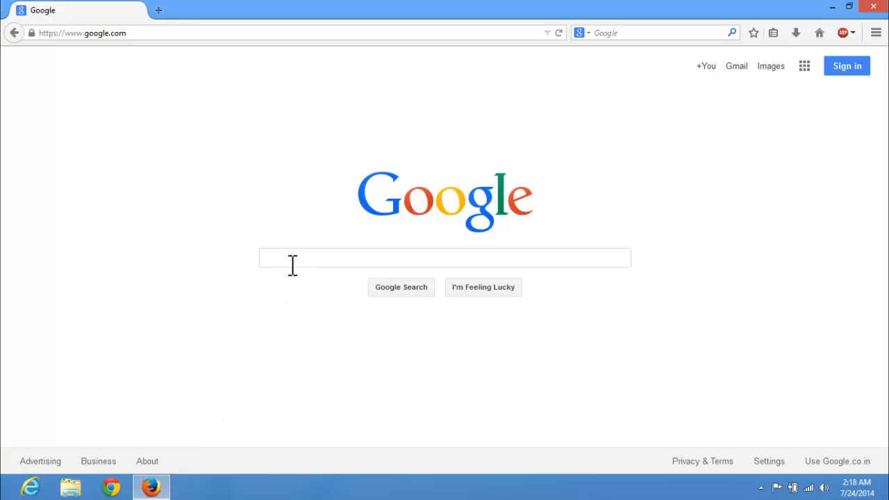
Search Google for 'teamviewer'.
type("teamviewer")
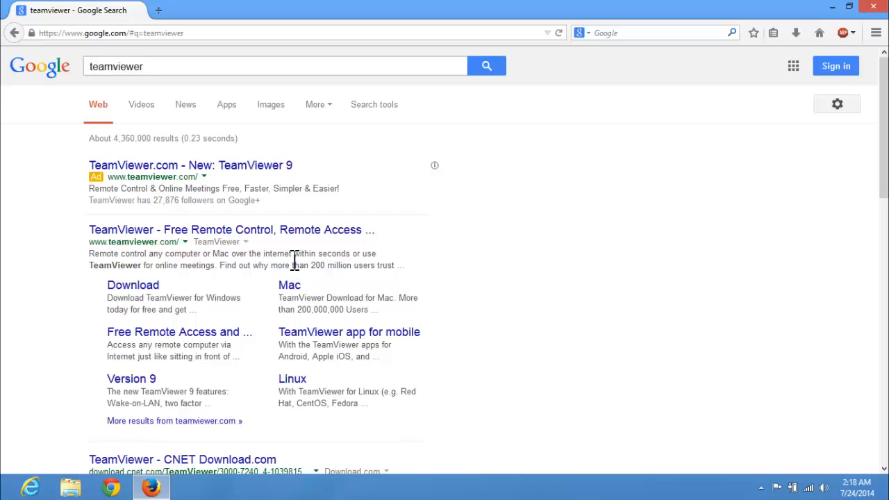
mouse_move(229, 239)
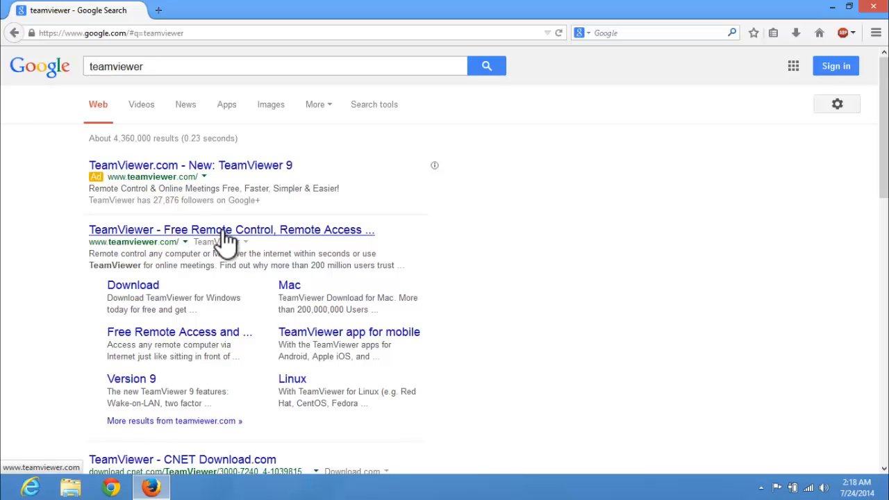
From the official TeamViewer site, download the free full version and save TeamViewer_Setup_en.exe.
left_click(231, 229)
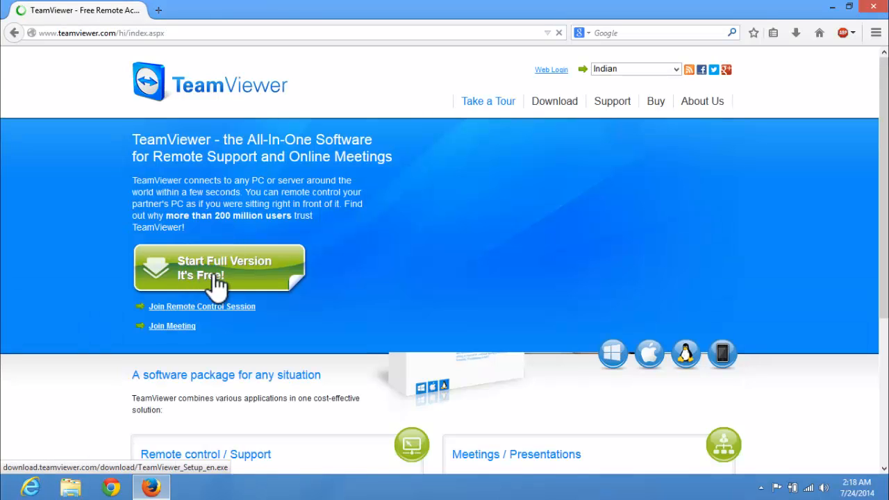
mouse_move(257, 284)
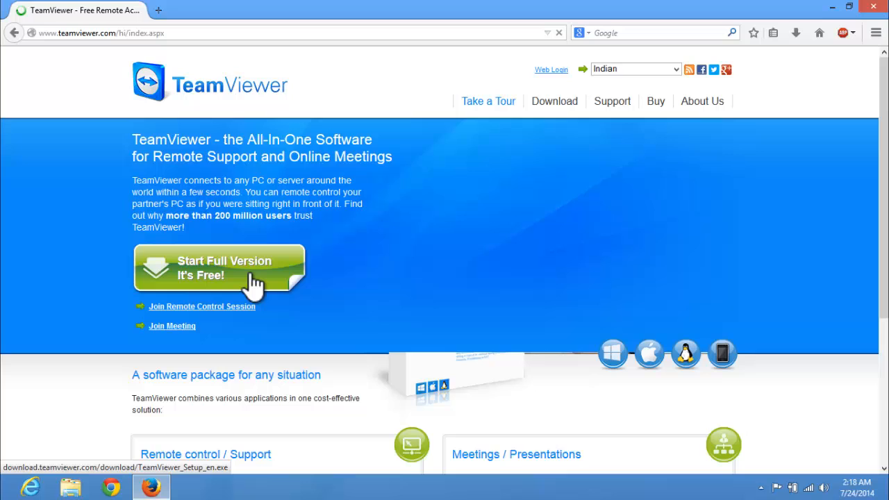
left_click(220, 268)
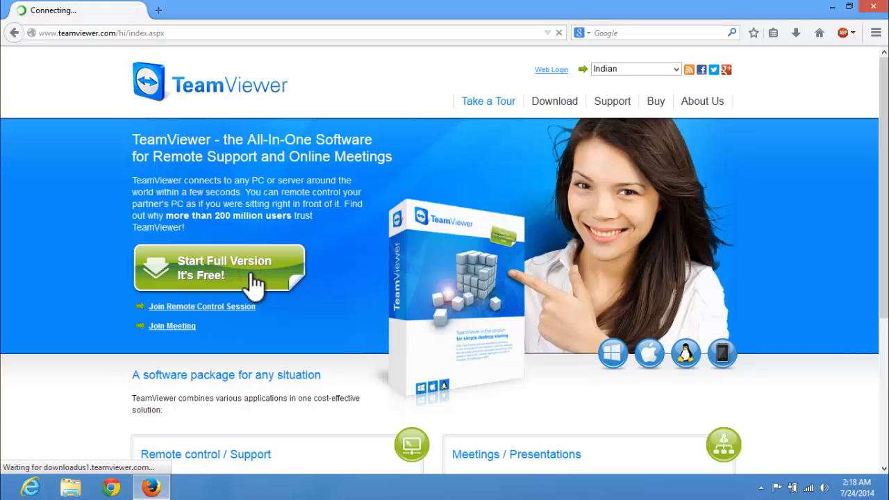
left_click(216, 268)
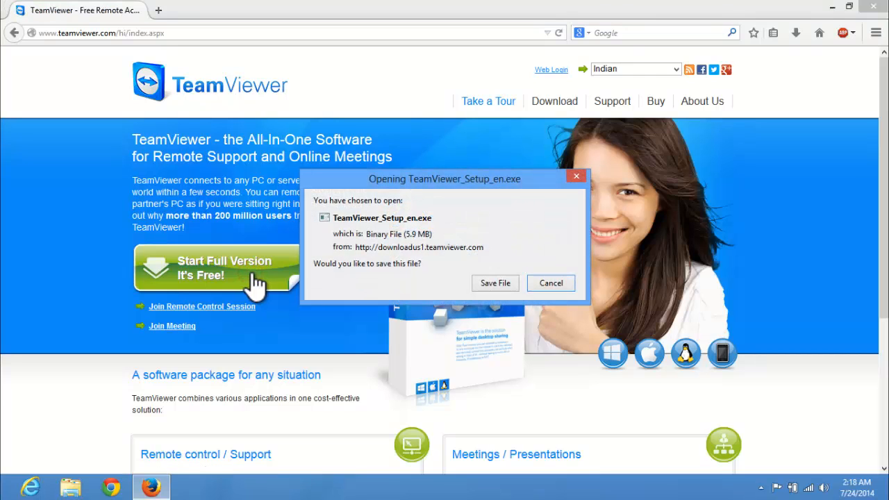
mouse_move(413, 231)
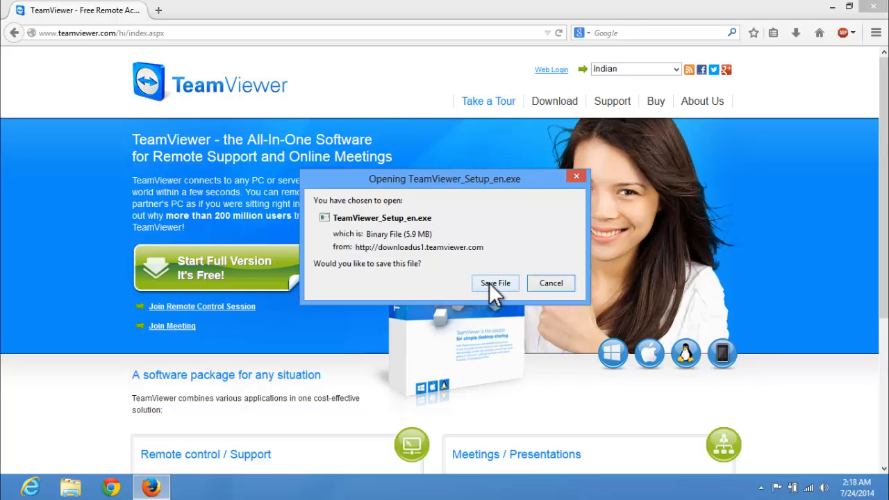
left_click(494, 283)
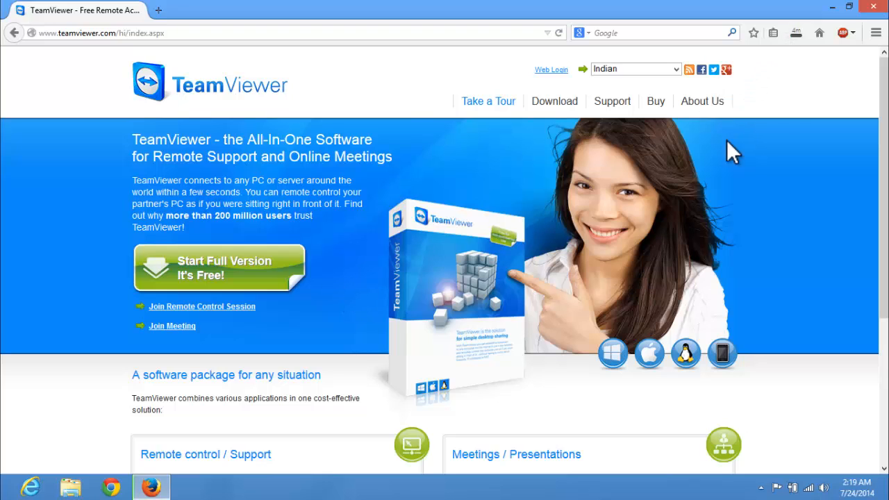
left_click(796, 34)
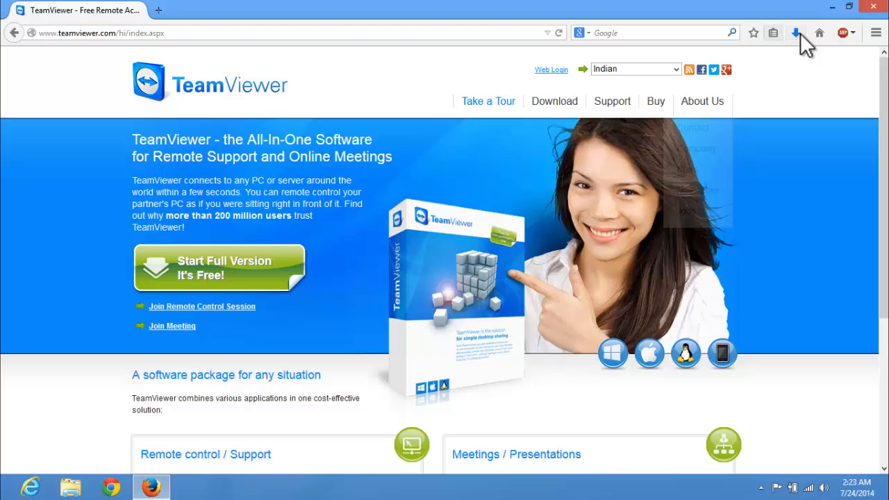
Run TeamViewer_Setup_en.exe from the Firefox downloads list, allowing it through the security warning.
left_click(796, 33)
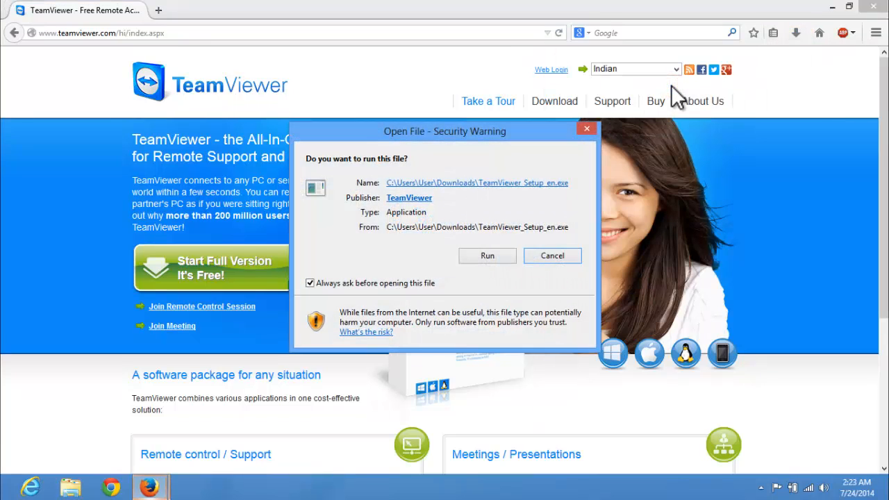
left_click(553, 256)
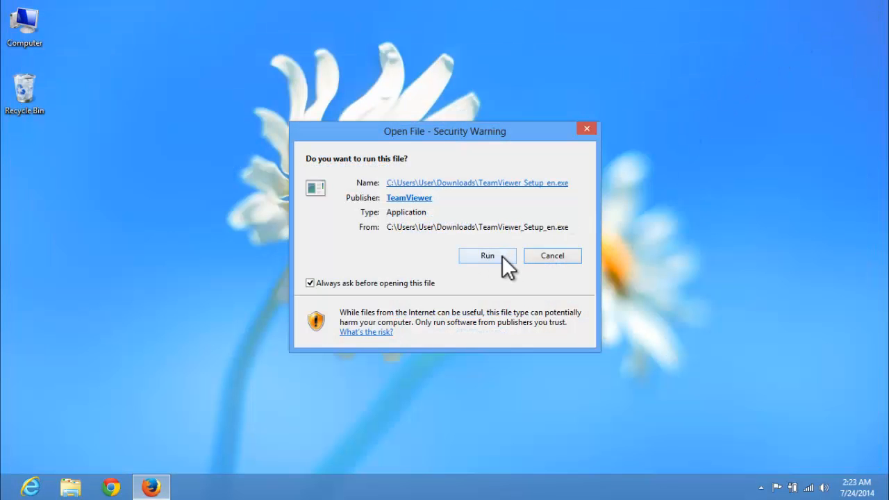
left_click(486, 255)
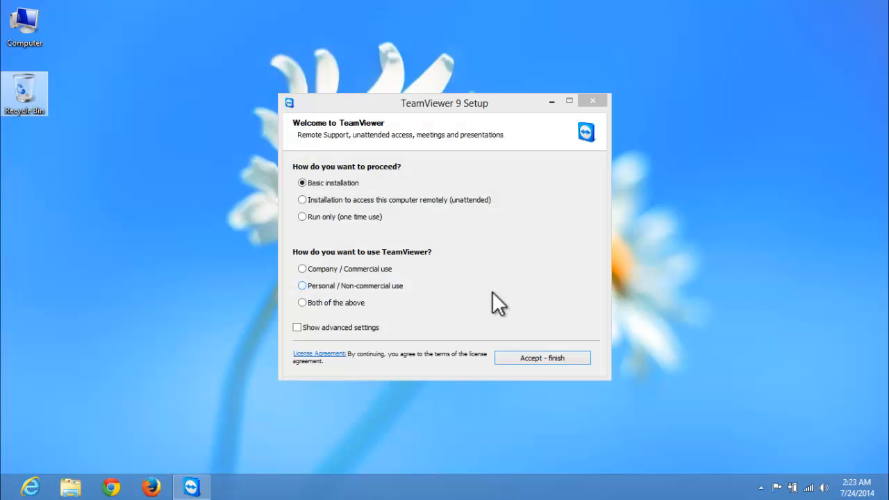
Complete a Basic installation for Personal / Non-commercial use and accept the license.
left_click(302, 286)
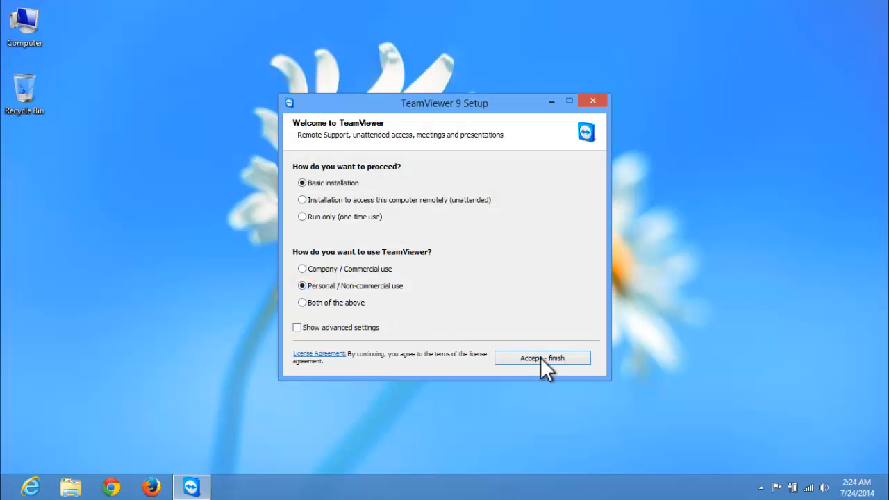
left_click(542, 358)
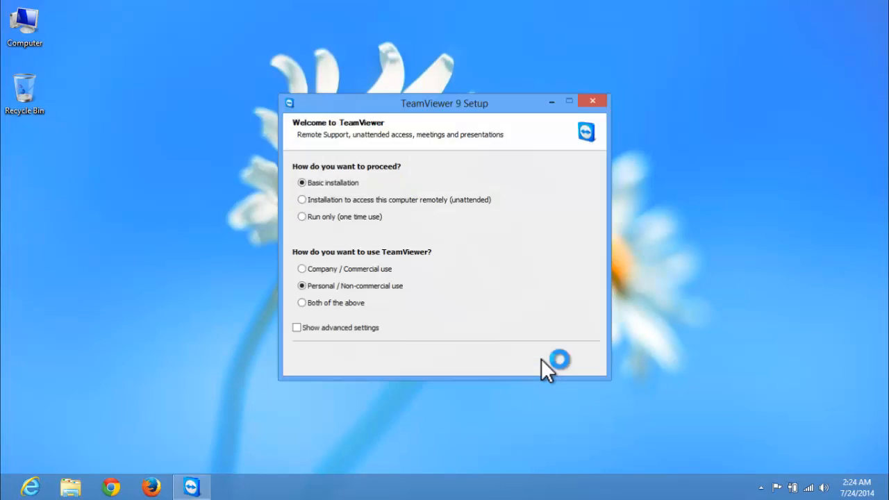
left_click(559, 358)
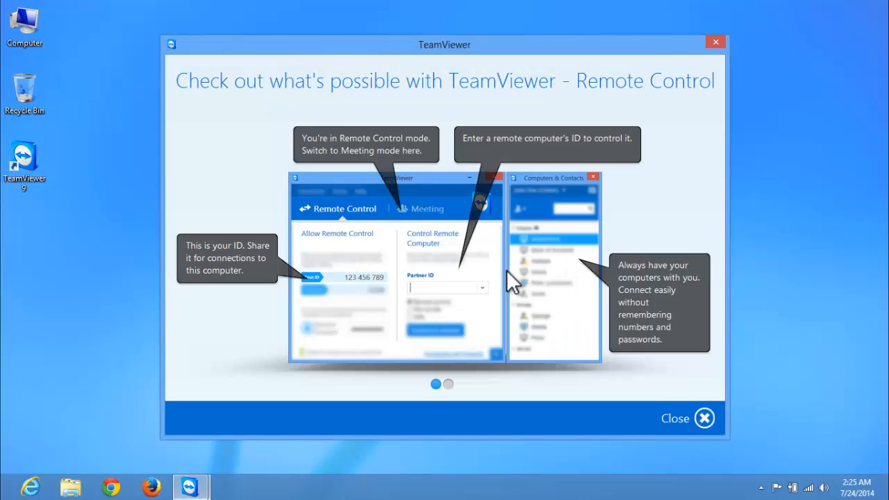
left_click(687, 418)
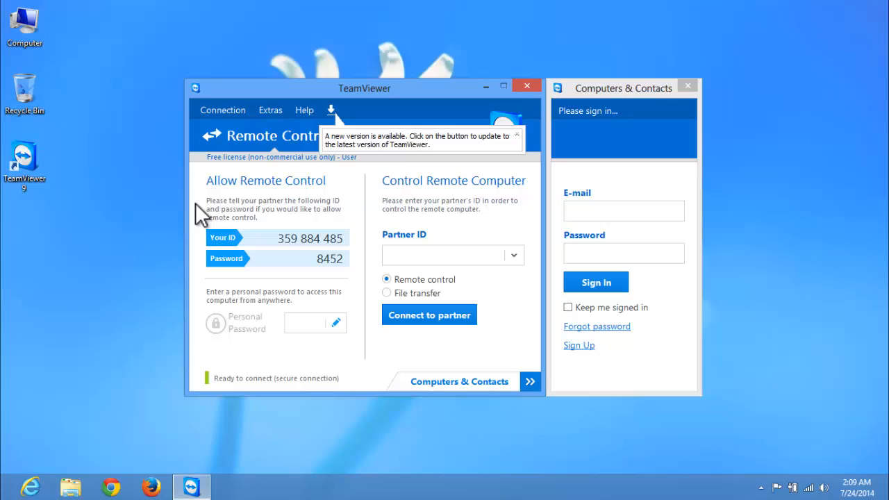
mouse_move(317, 197)
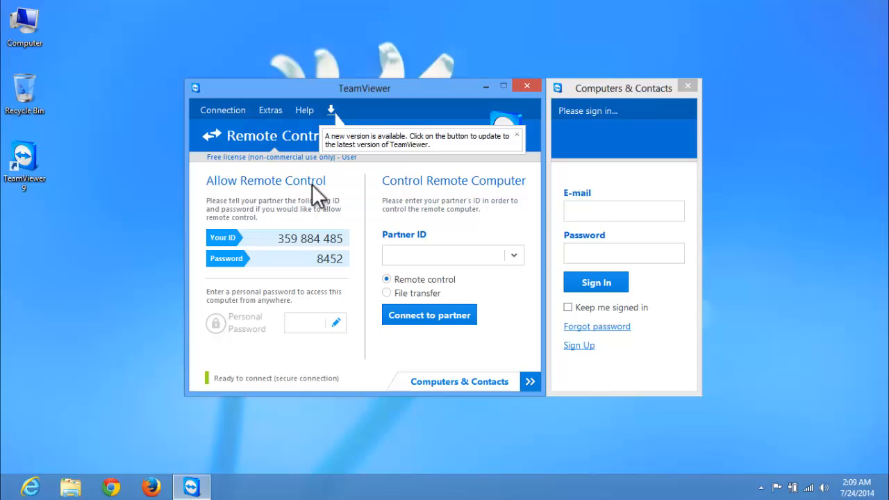
mouse_move(391, 211)
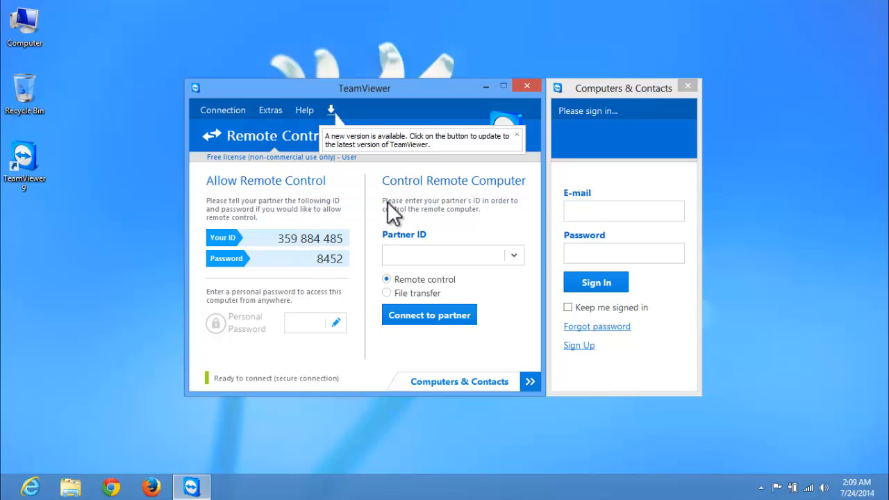
mouse_move(403, 247)
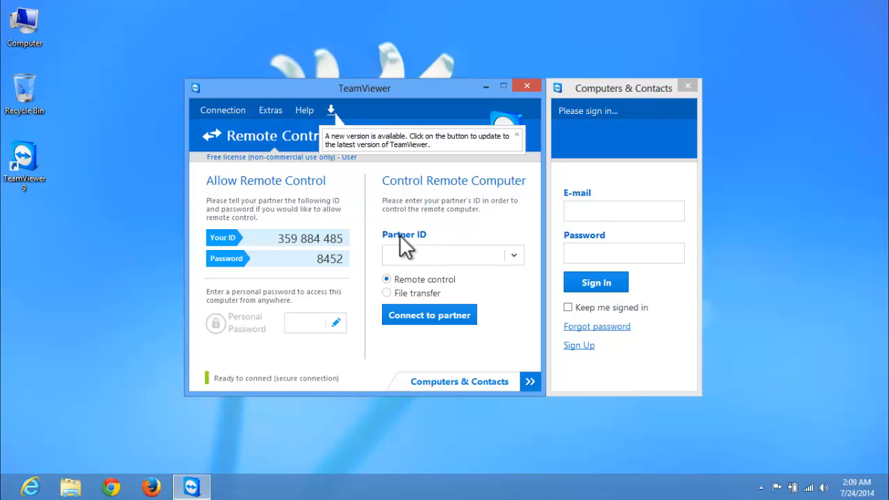
left_click(444, 256)
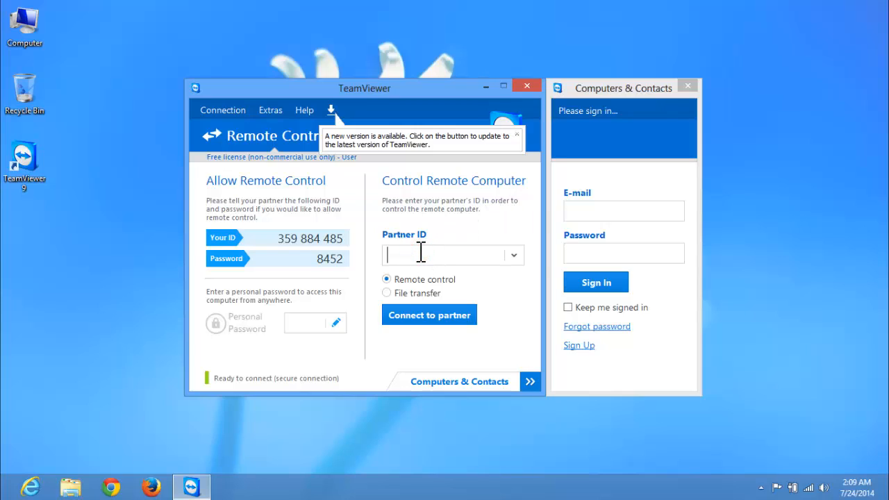
type("612292")
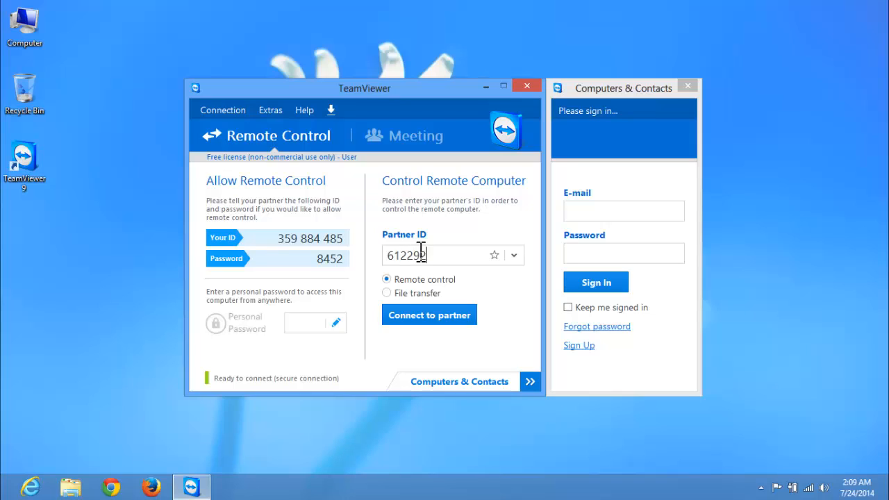
type("137")
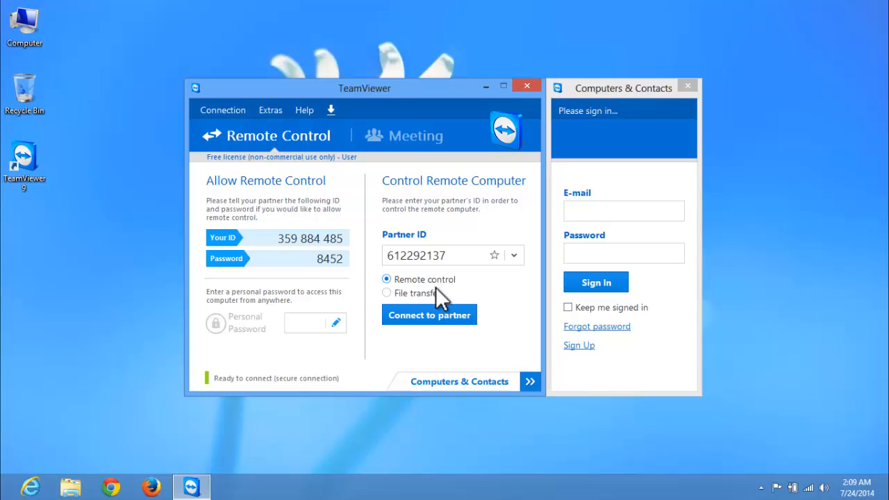
left_click(428, 314)
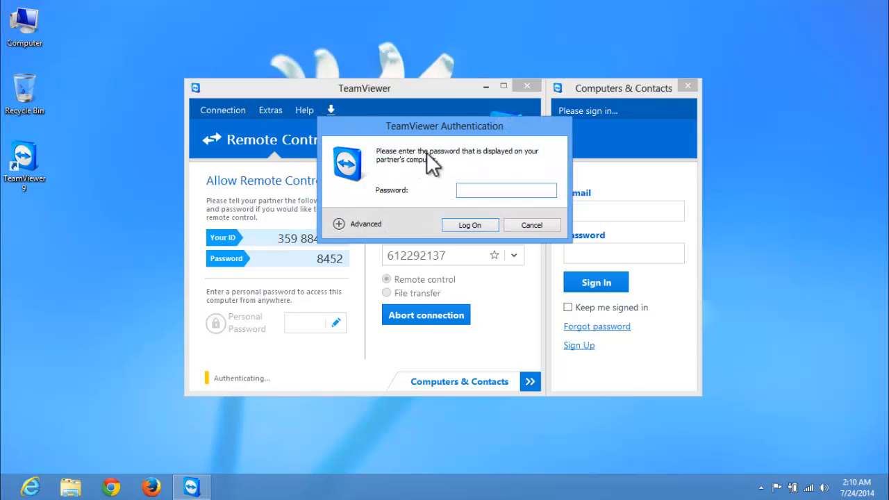
Enter the partner's password and log on to begin the remote session.
left_click(505, 190)
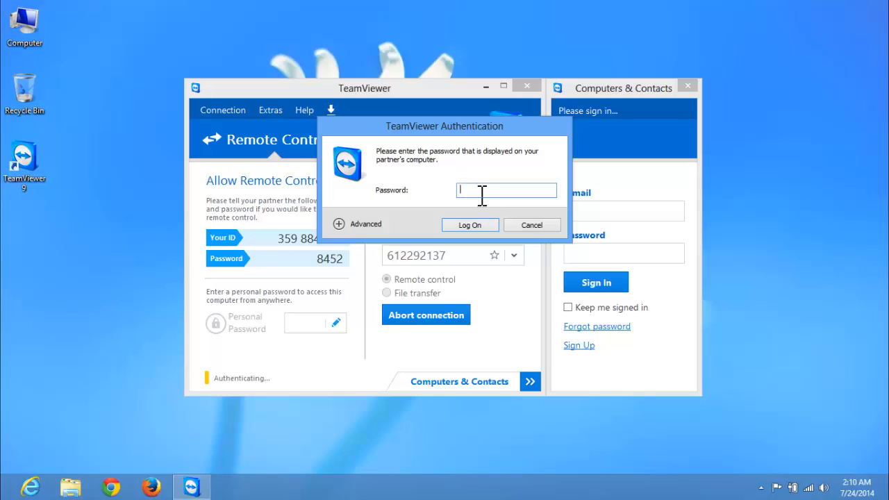
type("••")
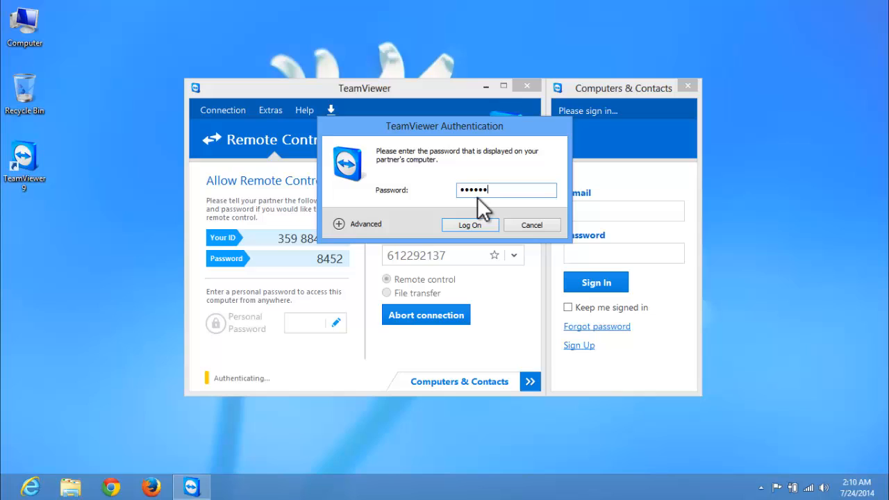
left_click(469, 225)
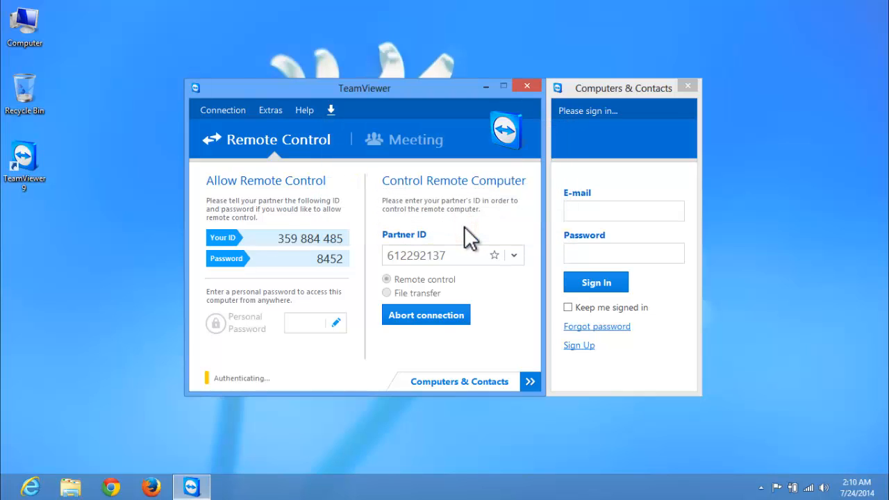
left_click(525, 86)
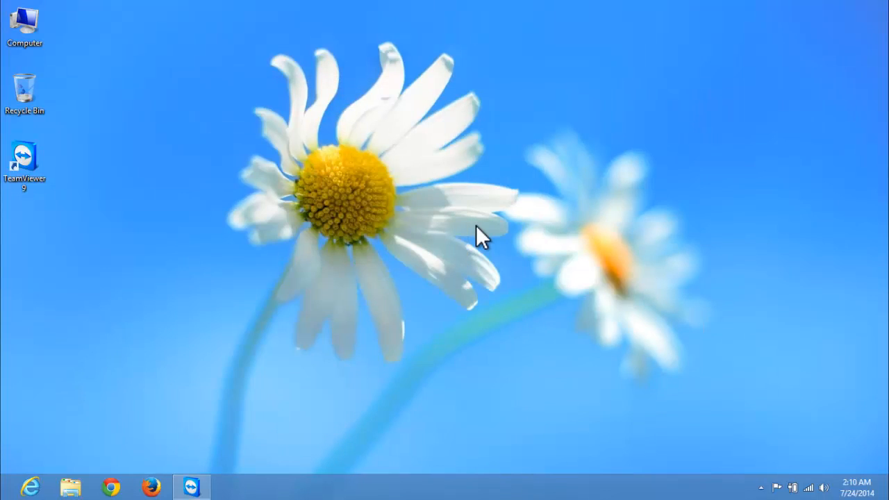
View the partner's remote desktop, then close the session from its toolbar.
left_click(192, 486)
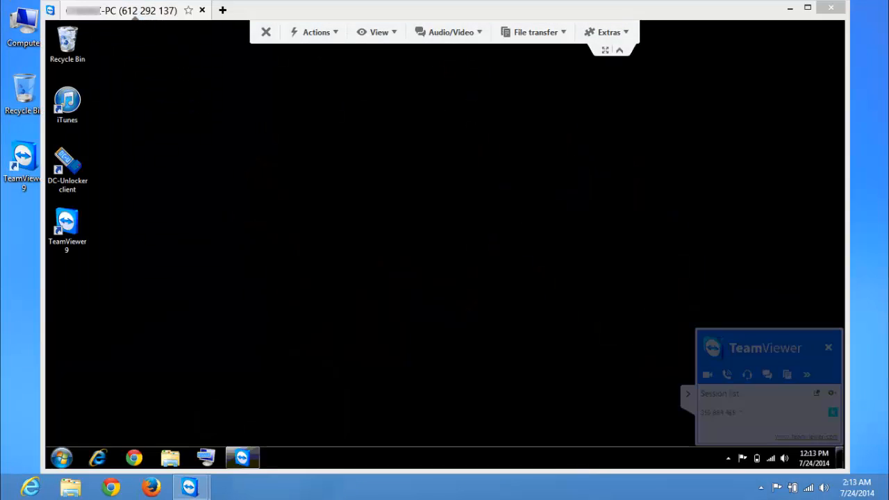
left_click(642, 285)
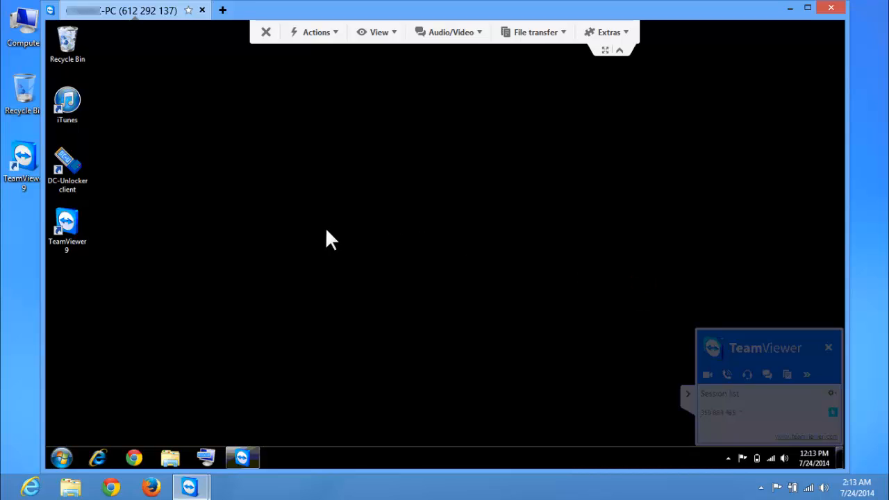
mouse_move(62, 460)
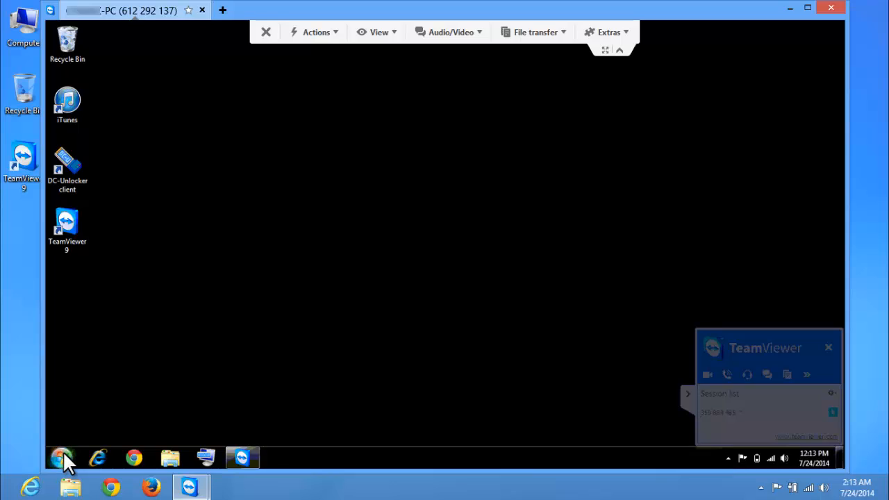
left_click(61, 457)
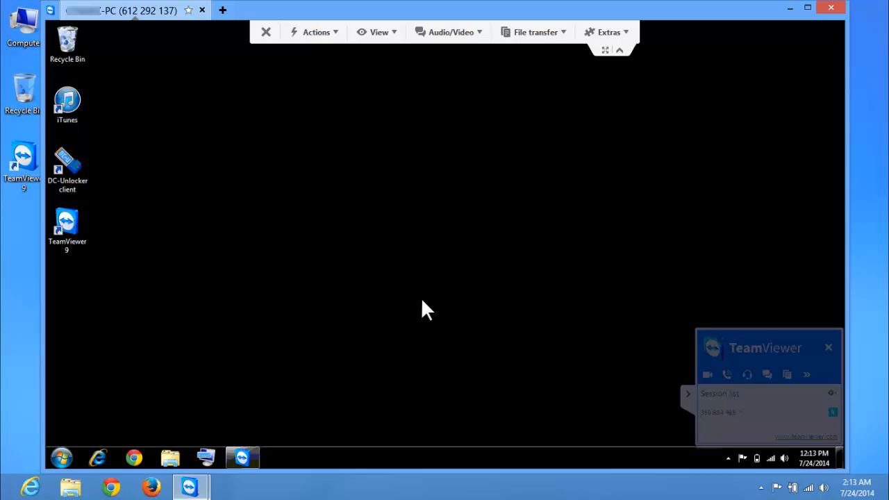
mouse_move(516, 142)
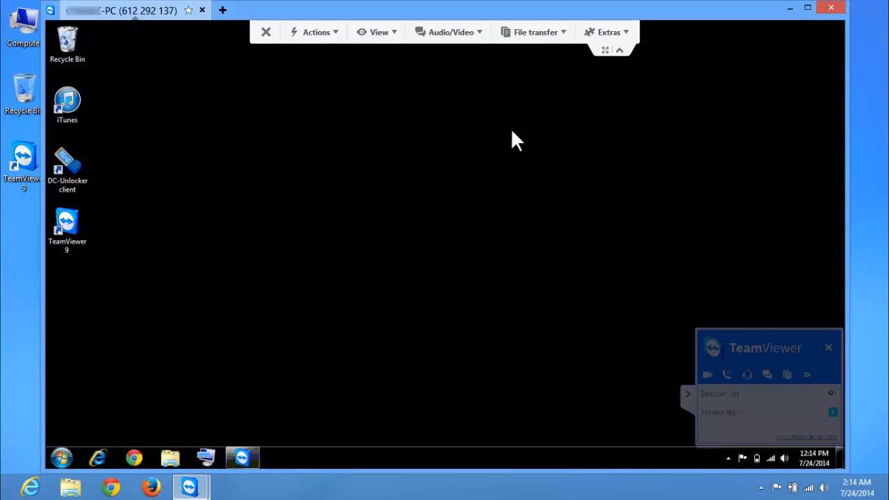
mouse_move(266, 33)
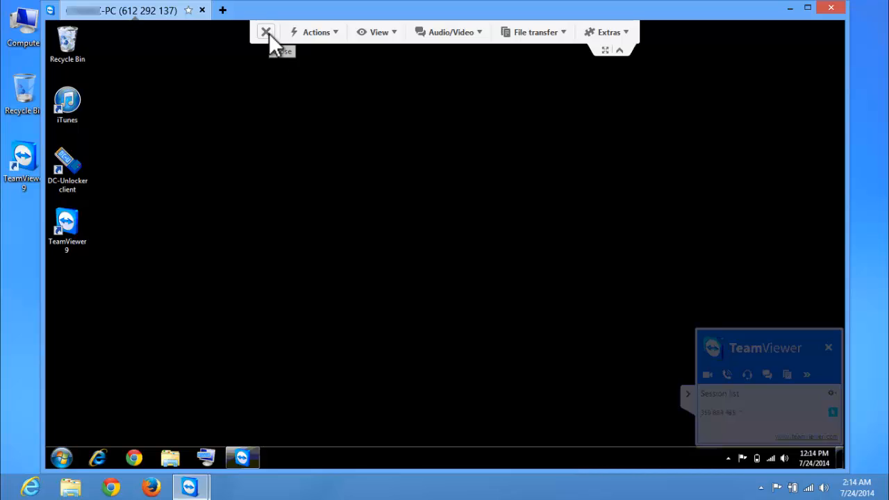
left_click(267, 32)
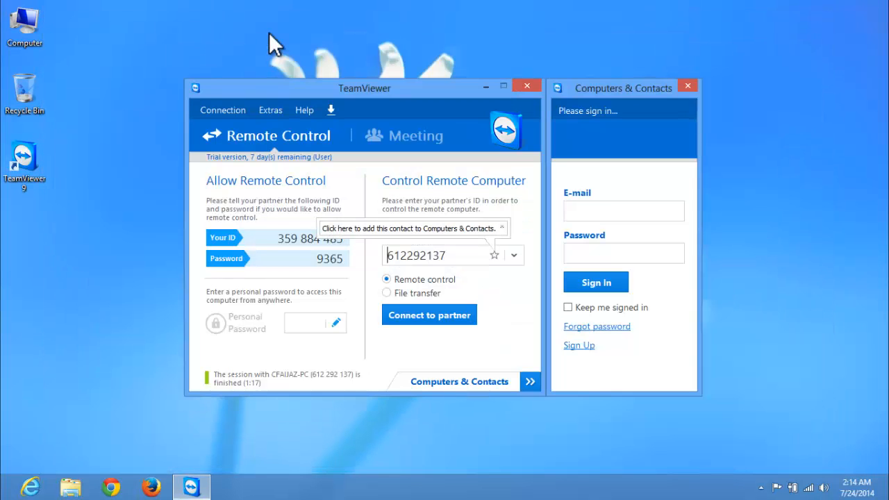